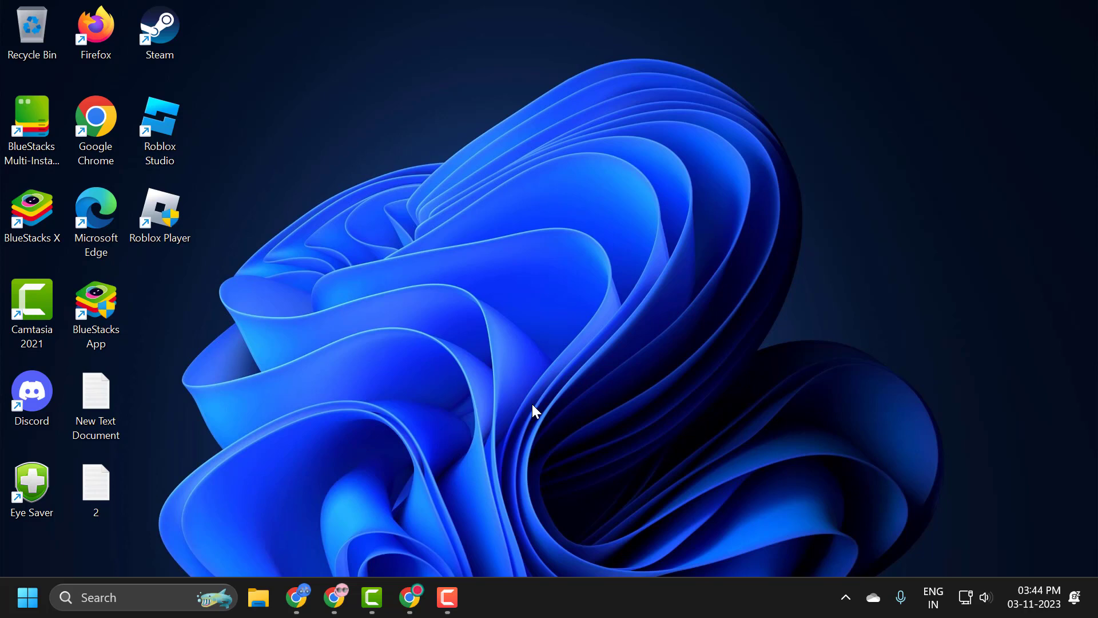
{"action": "mouse_move", "coordinate": [448, 522]}
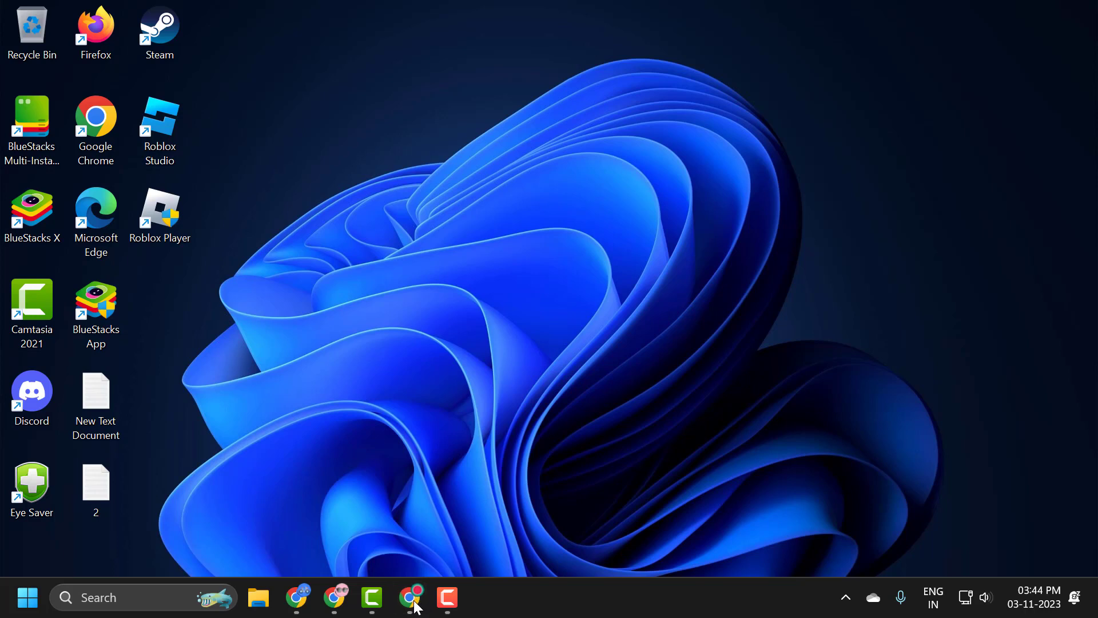
Launch Chrome from the taskbar and show the three-dot menu's Help submenu.
{"action": "left_click", "coordinate": [412, 597]}
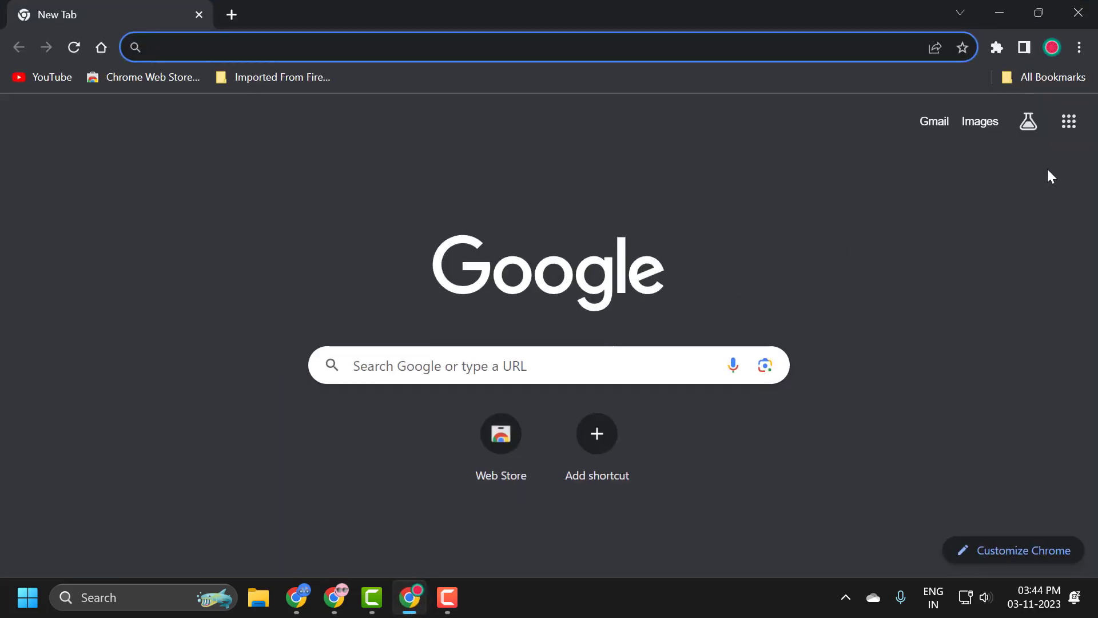
{"action": "left_click", "coordinate": [1079, 47]}
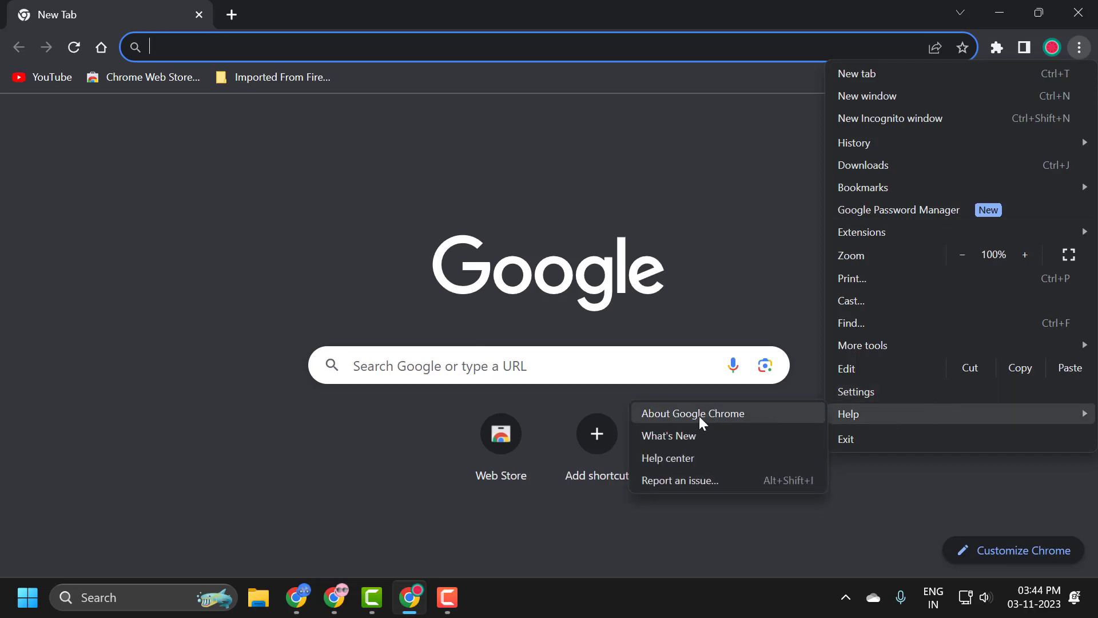
Open About Google Chrome and select the text 'Chrome is up to date, version 119.0.6045.106'.
{"action": "left_click", "coordinate": [693, 413]}
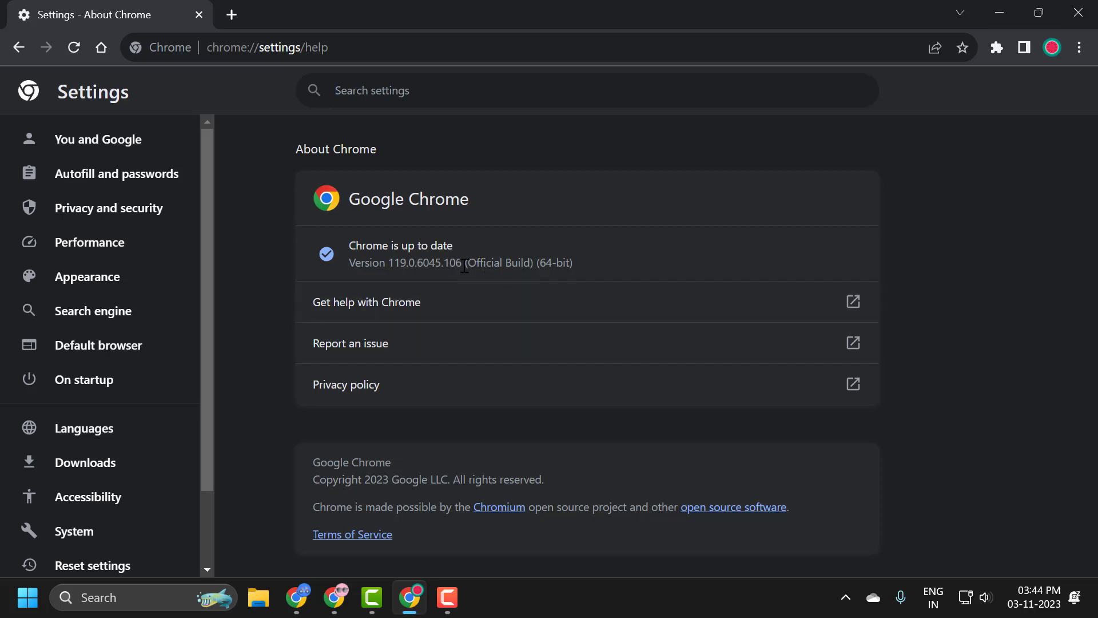
{"action": "mouse_move", "coordinate": [355, 267]}
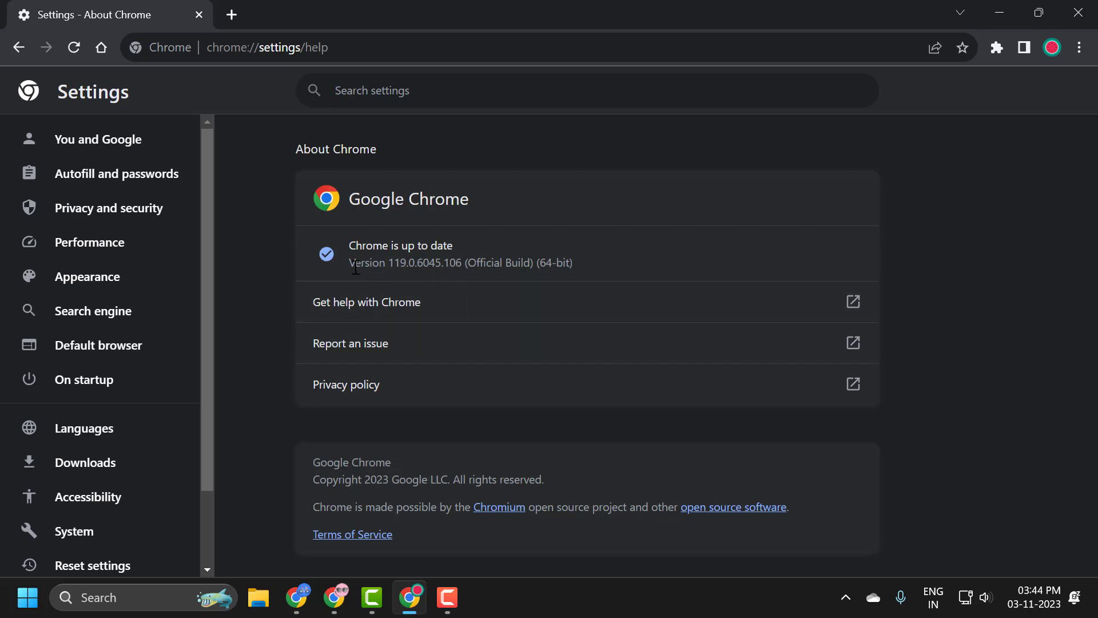
{"action": "left_click_drag", "start_coordinate": [350, 262], "coordinate": [461, 263]}
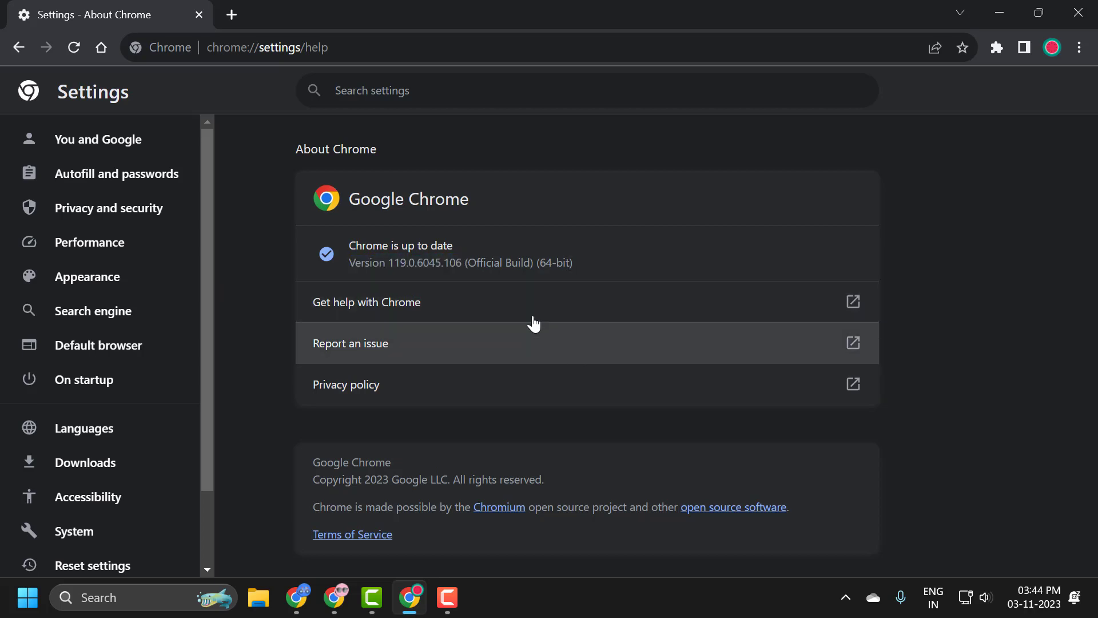
{"action": "mouse_move", "coordinate": [609, 316]}
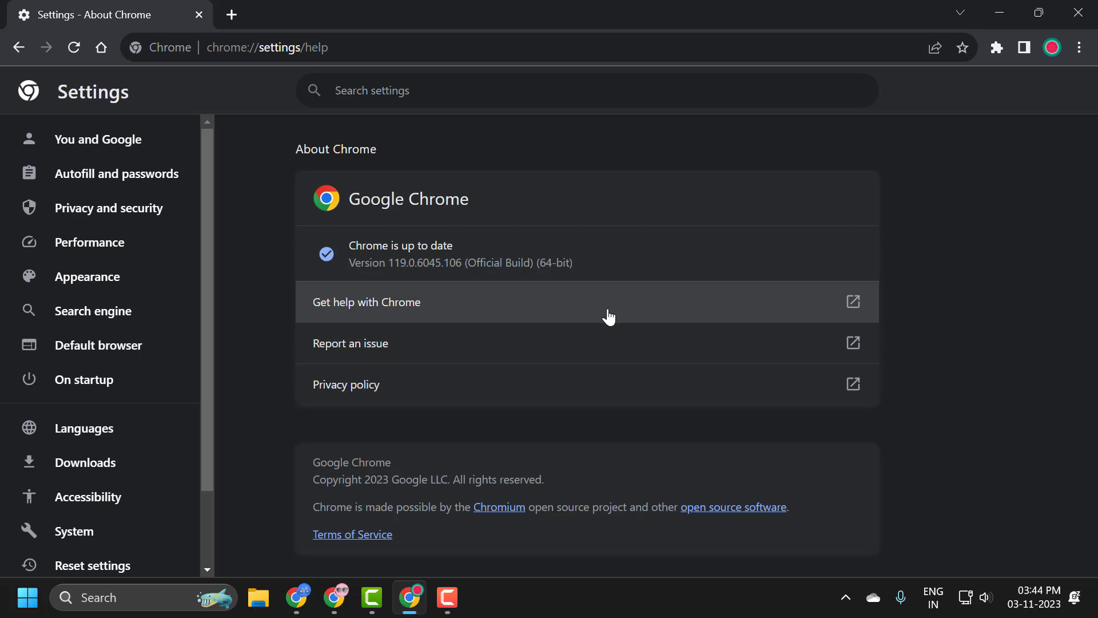